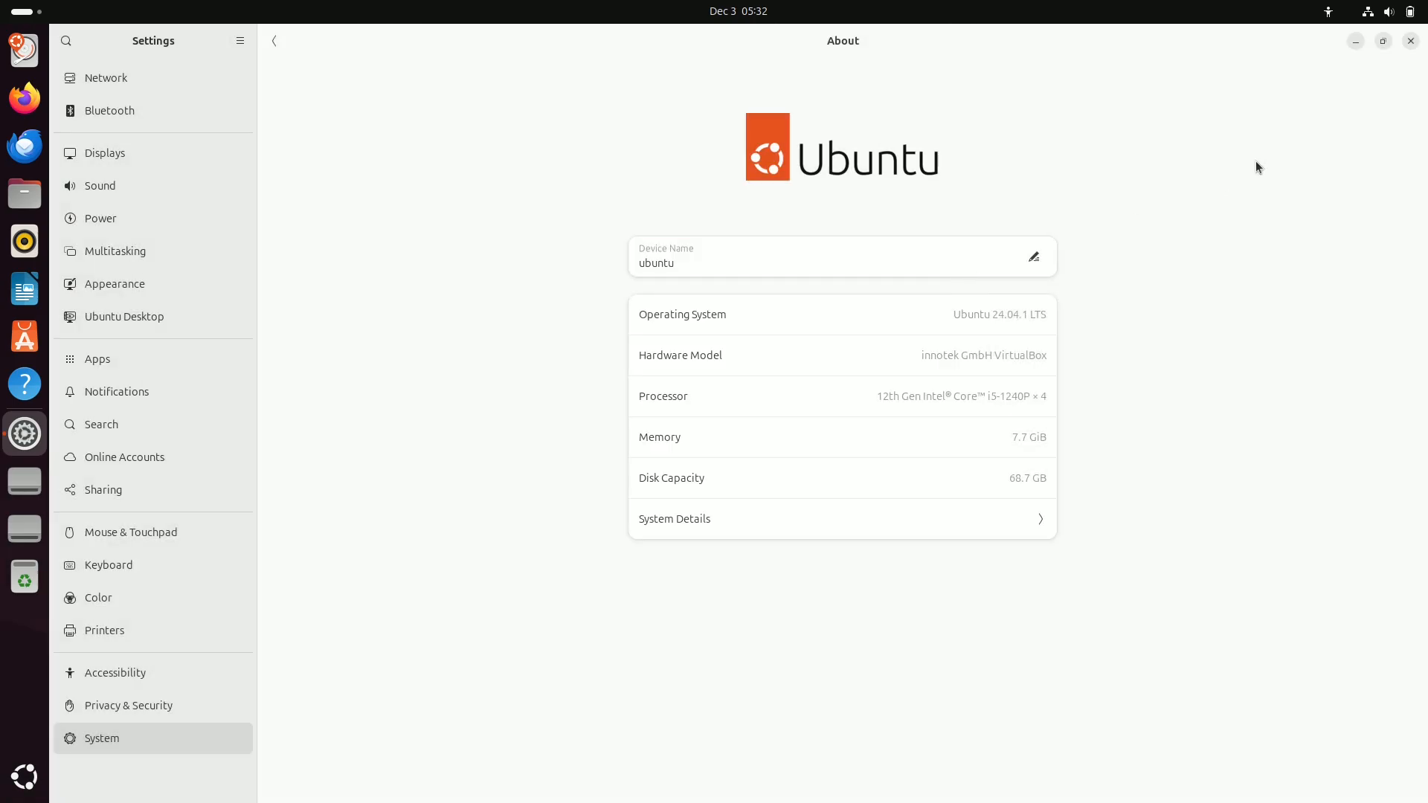
Step: Review Ubuntu's About details and run cat /etc/issue after the inxi report in Terminal
{"action": "left_click", "coordinate": [1410, 40]}
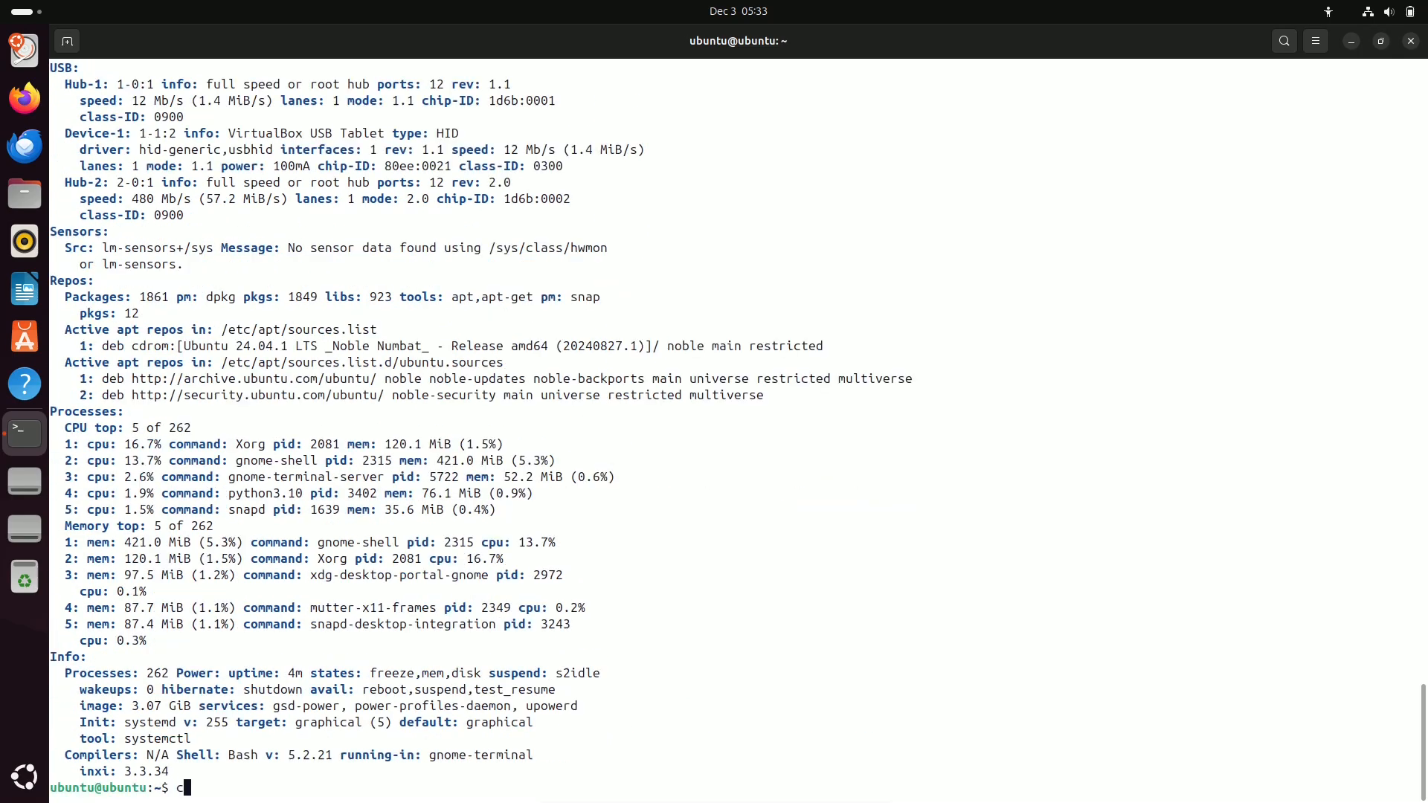
{"action": "type", "text": "at /etc/issue"}
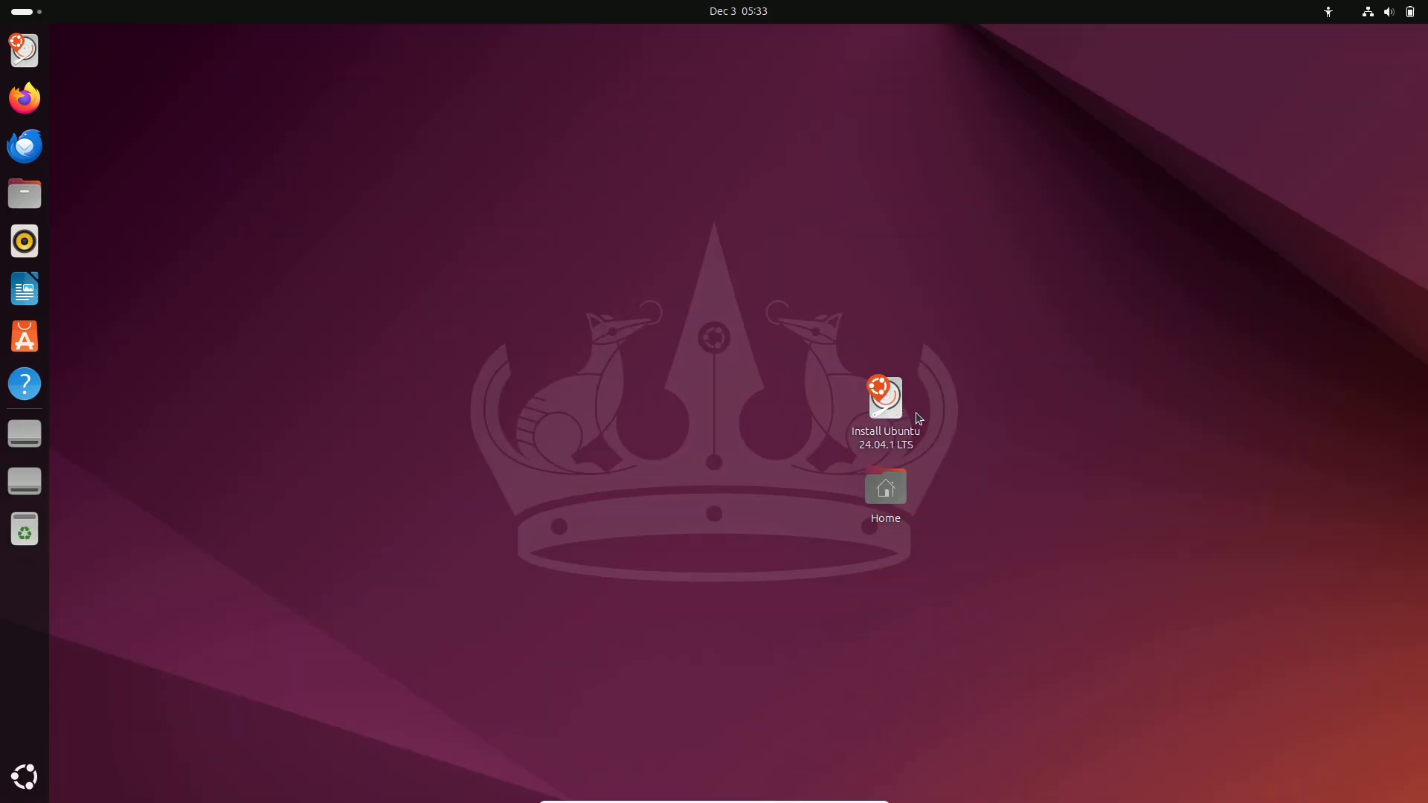
Step: Launch Install Ubuntu and advance past language selection to the keyboard layout page
{"action": "double_click", "coordinate": [884, 397]}
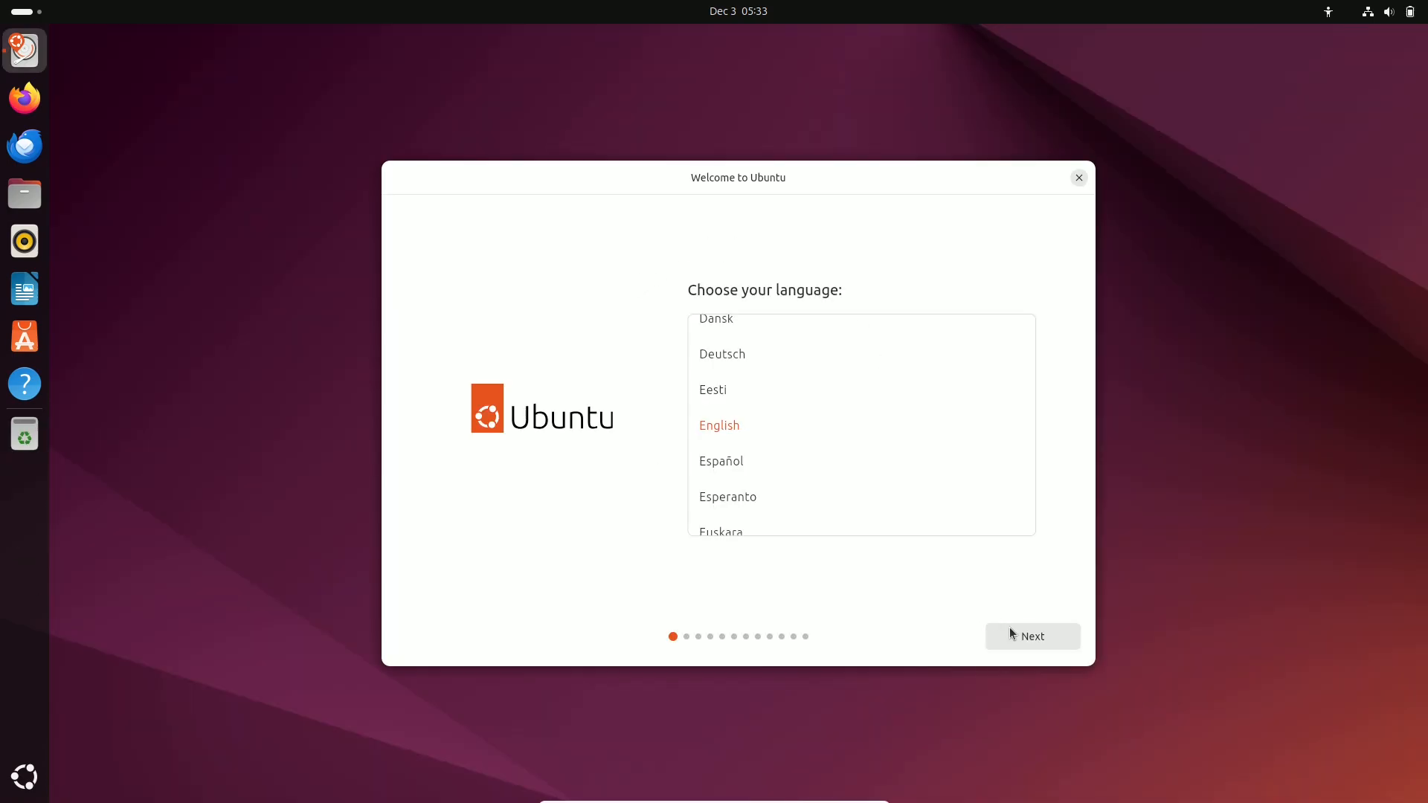
{"action": "left_click", "coordinate": [1032, 635]}
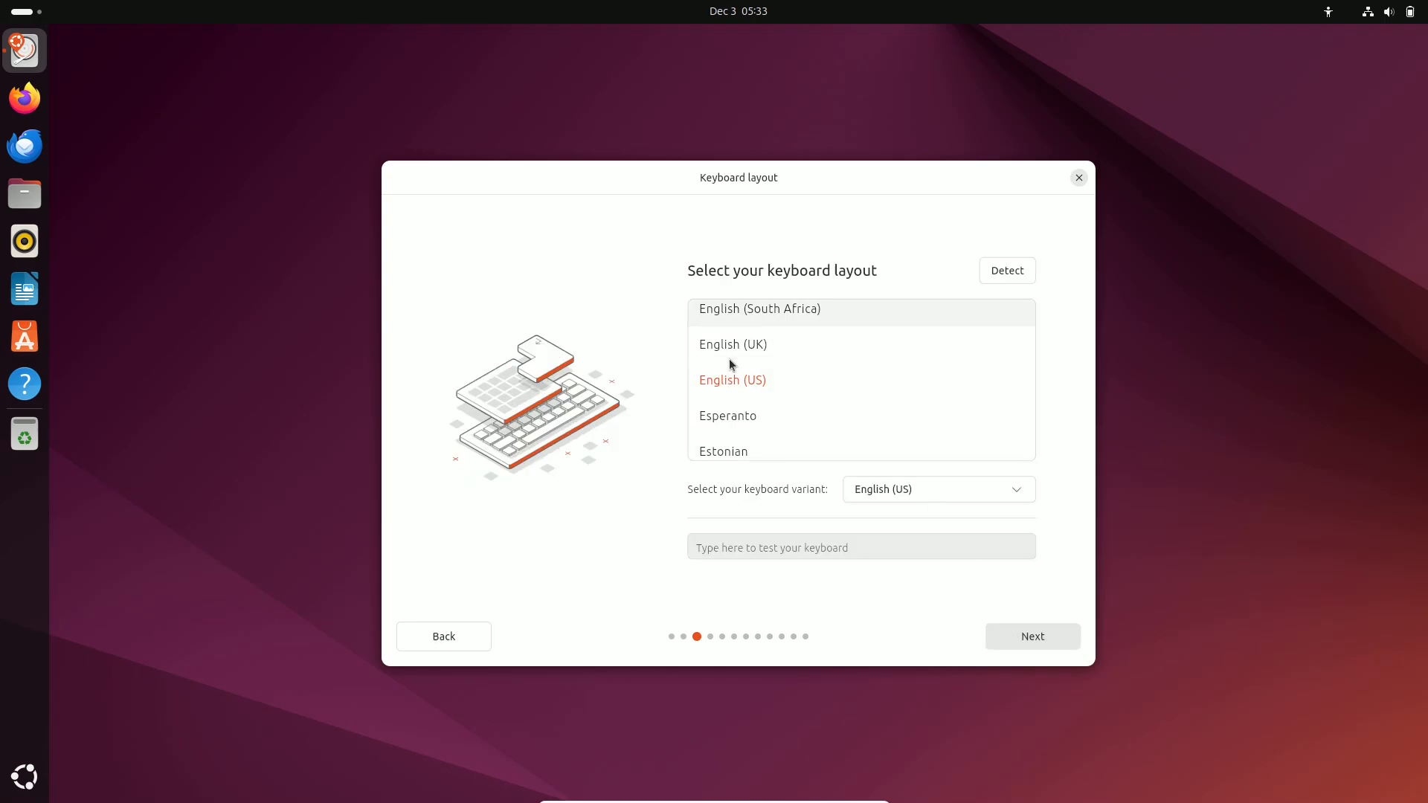
{"action": "left_click", "coordinate": [1032, 635]}
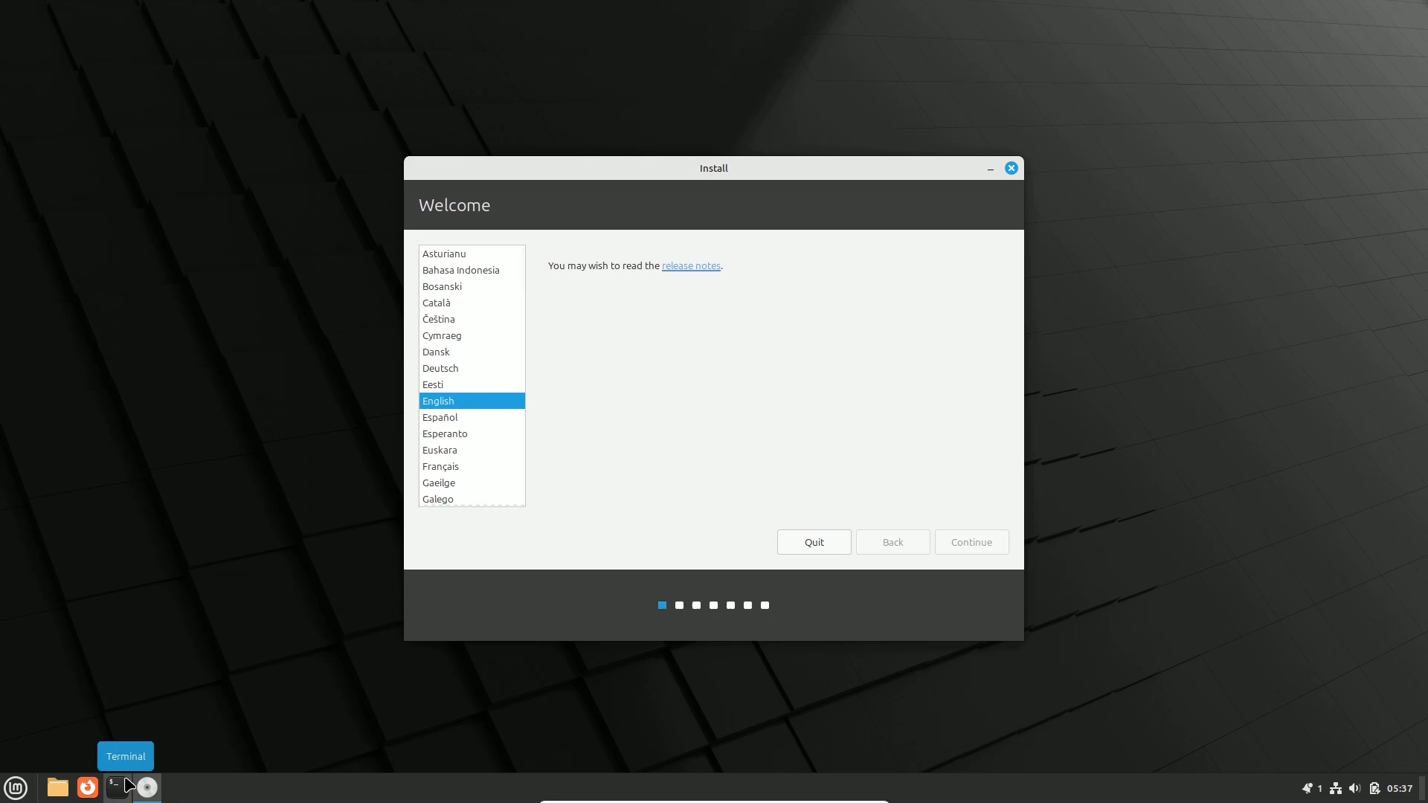
Step: Check Mint's Sound settings, then show a fastfetch summary in a maximised Terminal
{"action": "left_click", "coordinate": [970, 541]}
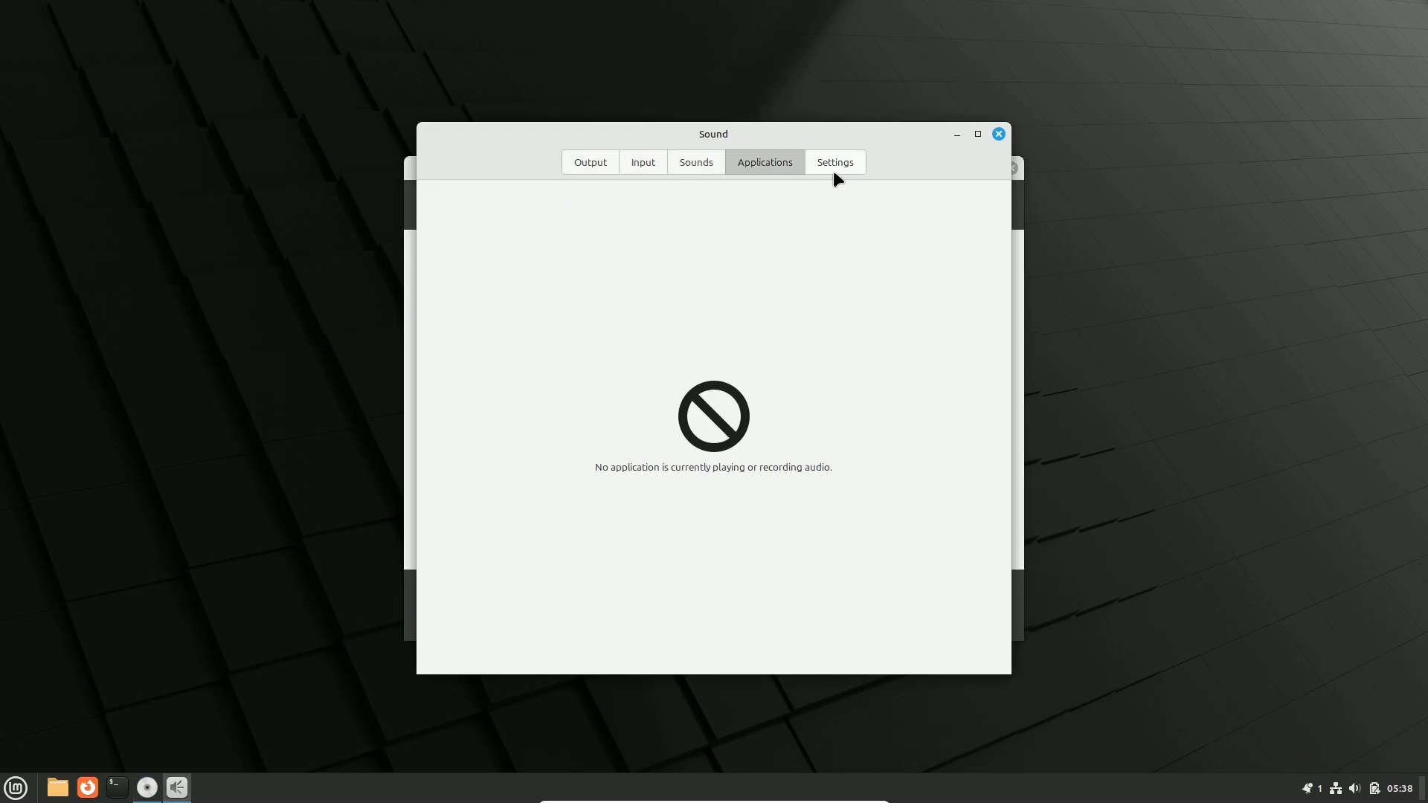
{"action": "left_click", "coordinate": [996, 132]}
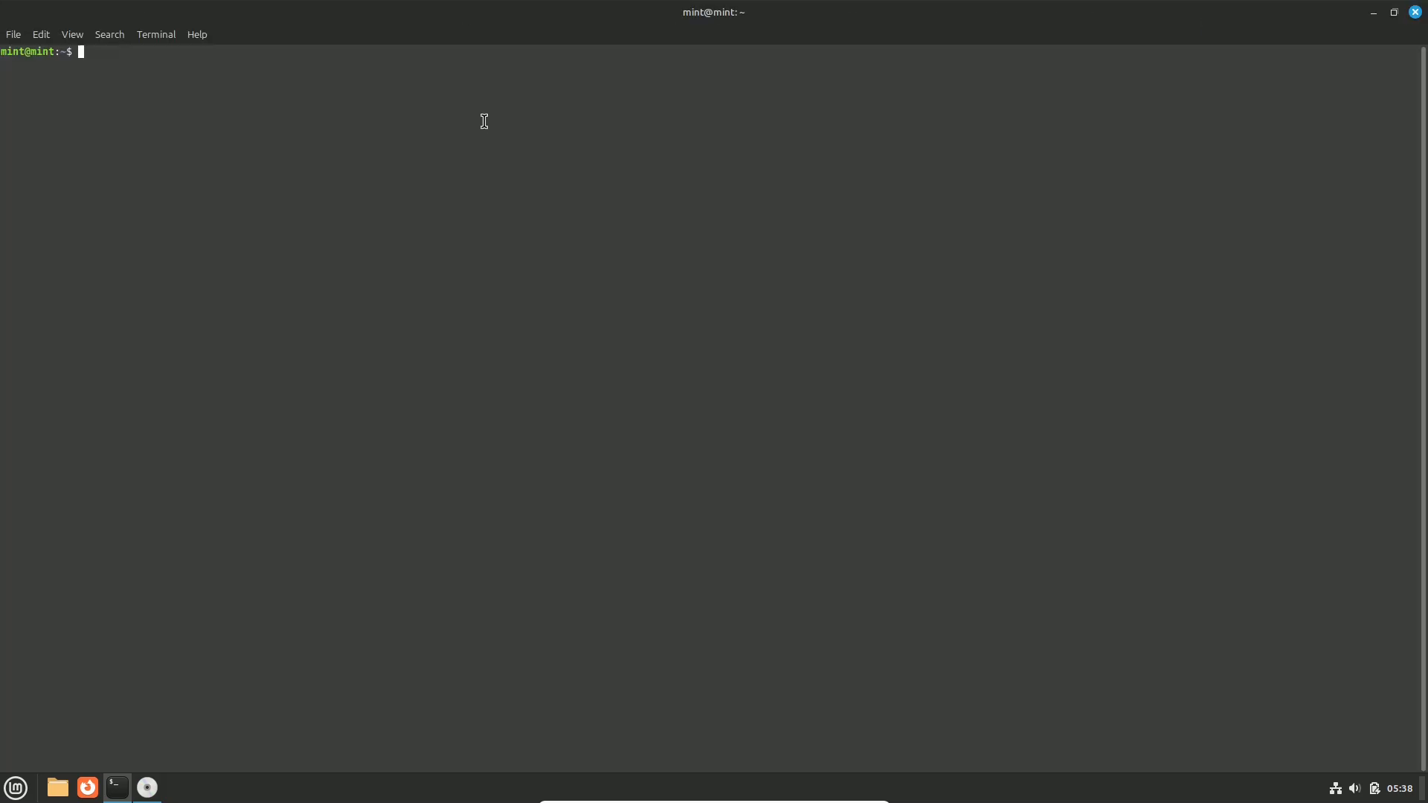
{"action": "type", "text": "fastfetch"}
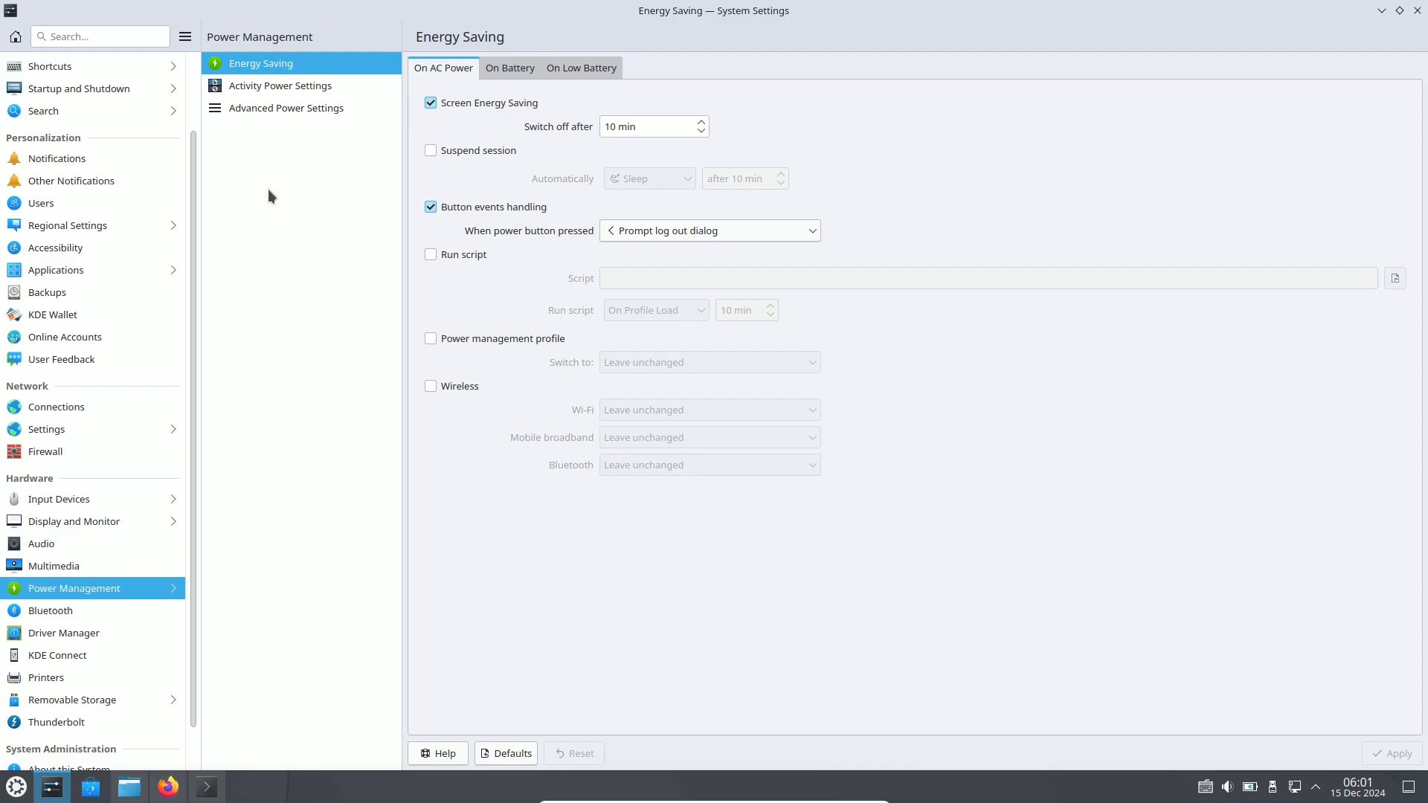
Step: Browse Advanced Power Settings and the Global Theme page in KDE System Settings
{"action": "left_click", "coordinate": [285, 107]}
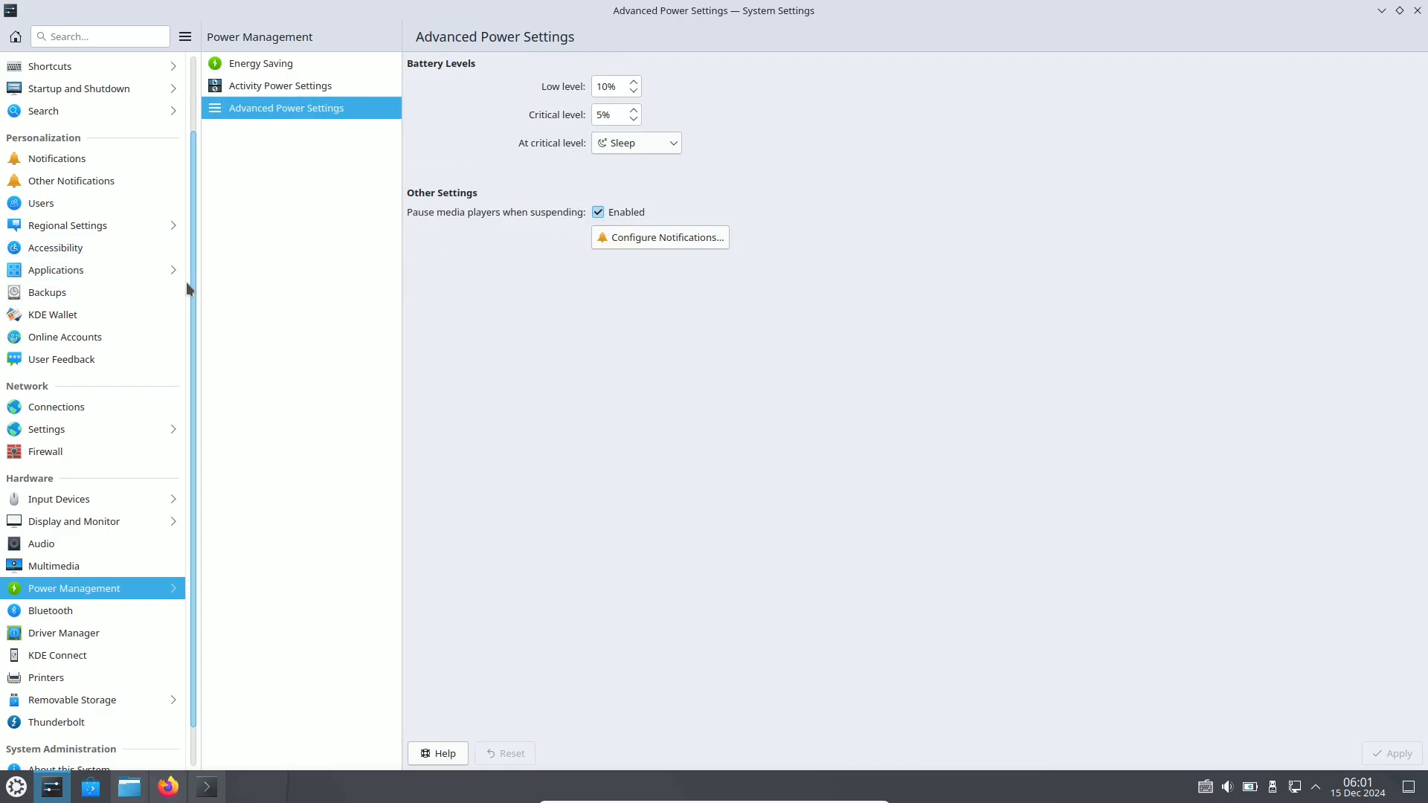
{"action": "left_click", "coordinate": [55, 63]}
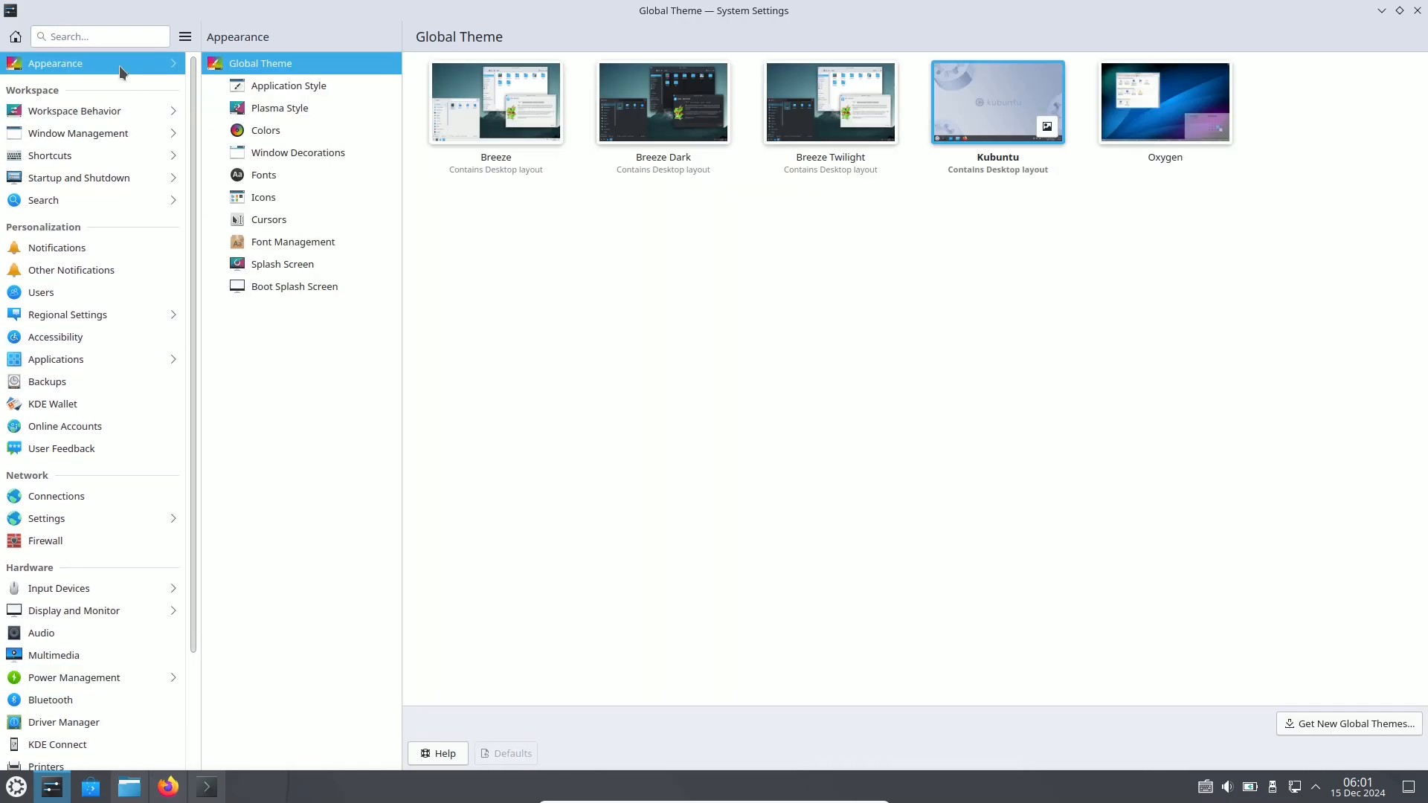
{"action": "left_click", "coordinate": [293, 241]}
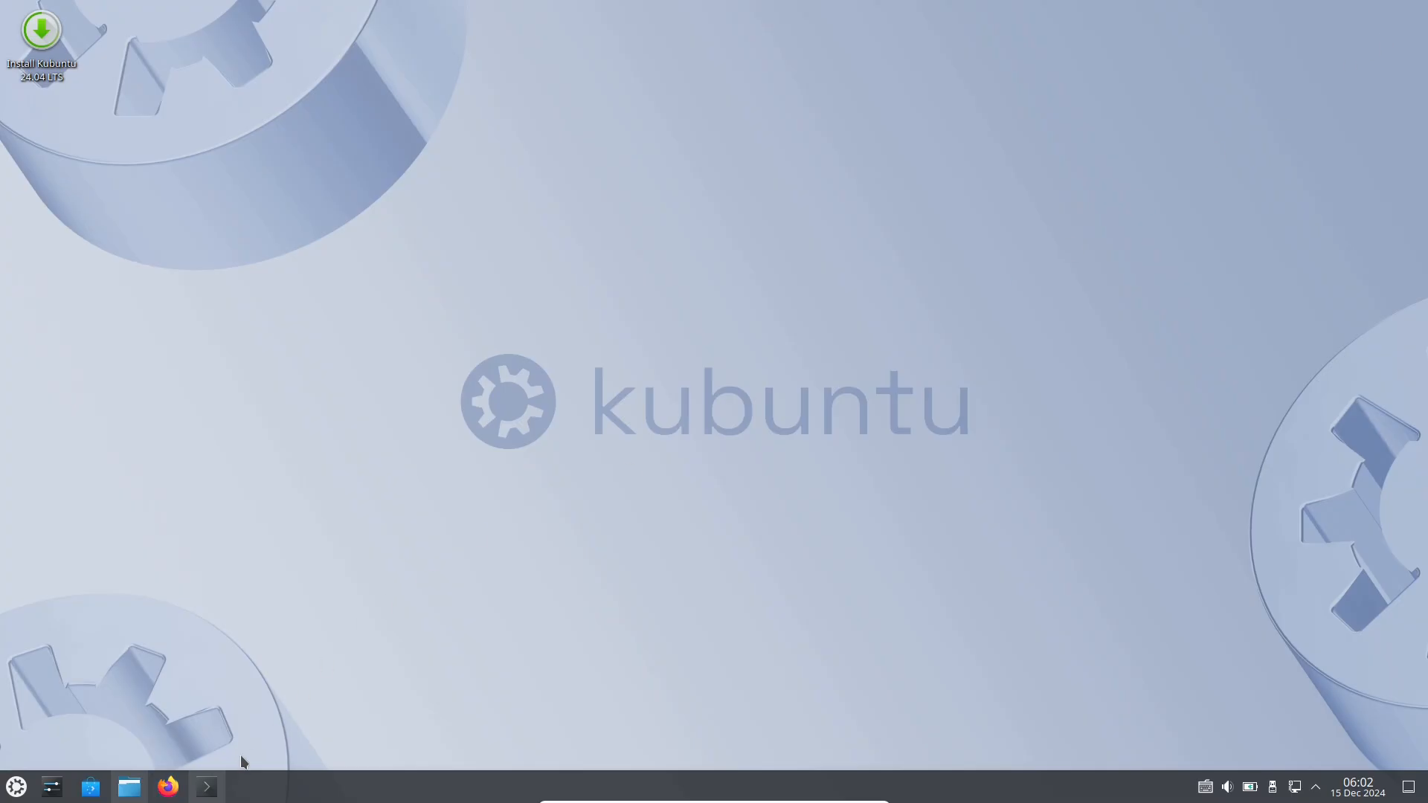
Step: Close System Settings and return to the Kubuntu desktop via the taskbar
{"action": "left_click", "coordinate": [205, 785]}
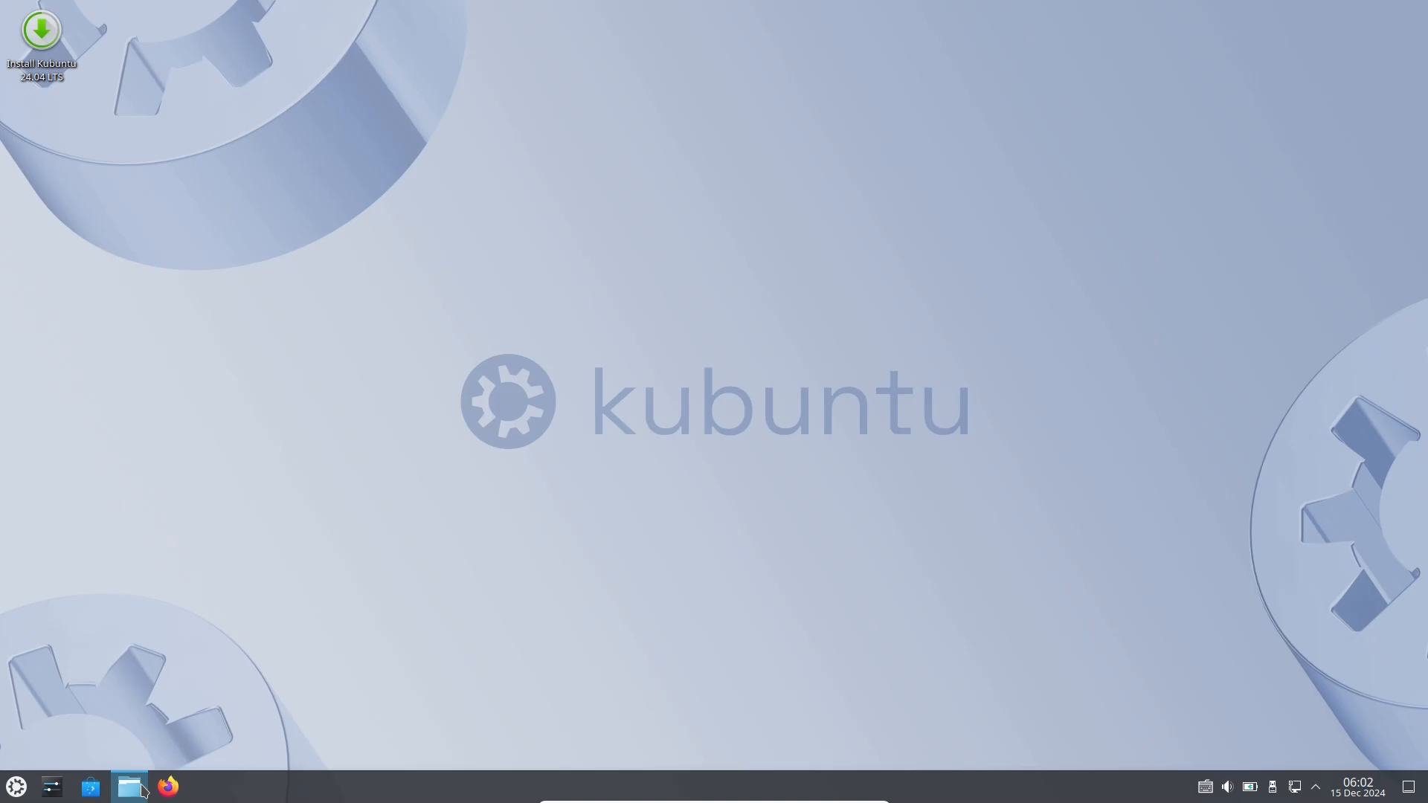
{"action": "left_click", "coordinate": [129, 785]}
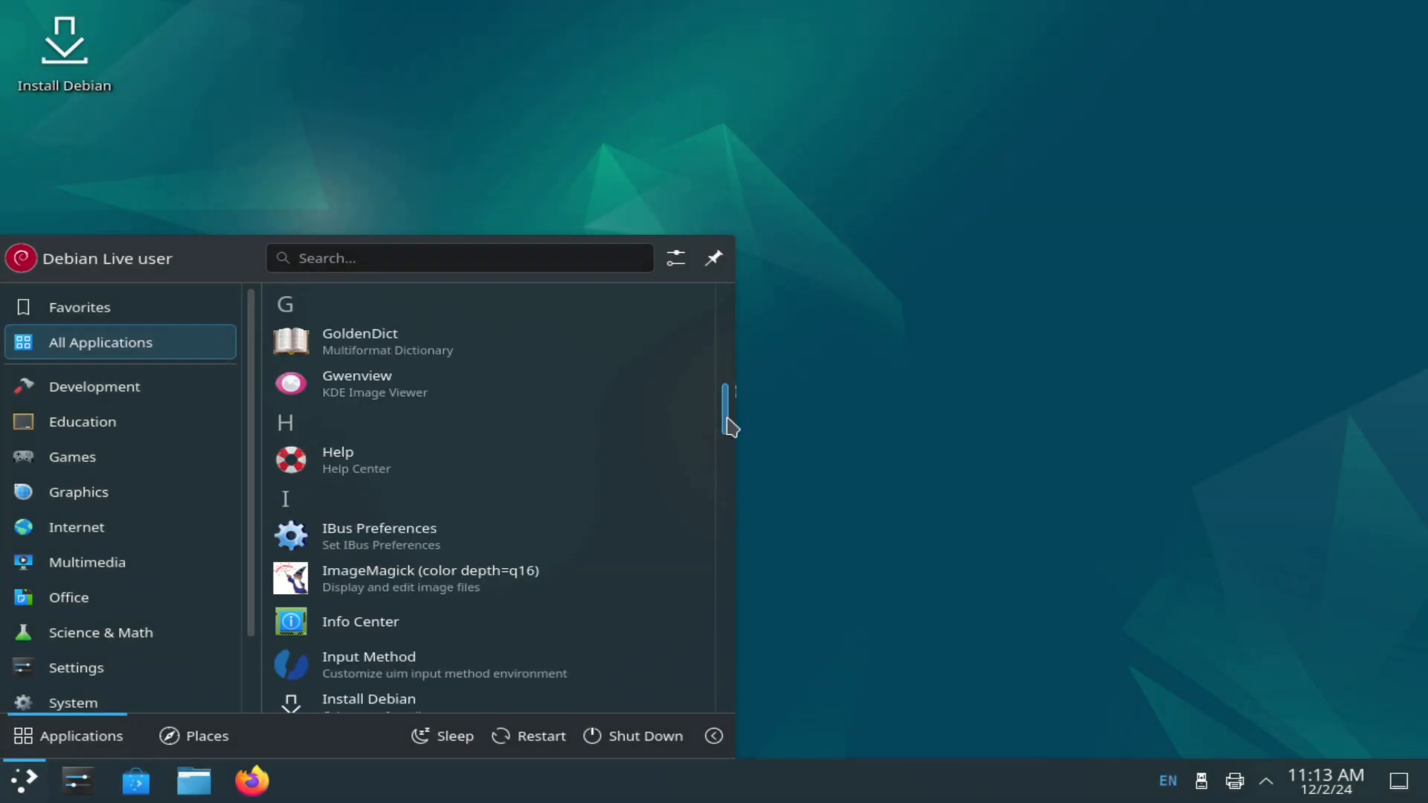
Step: Launch System Monitor from All Applications and show Debian trixie/sid OS details
{"action": "left_click", "coordinate": [359, 621]}
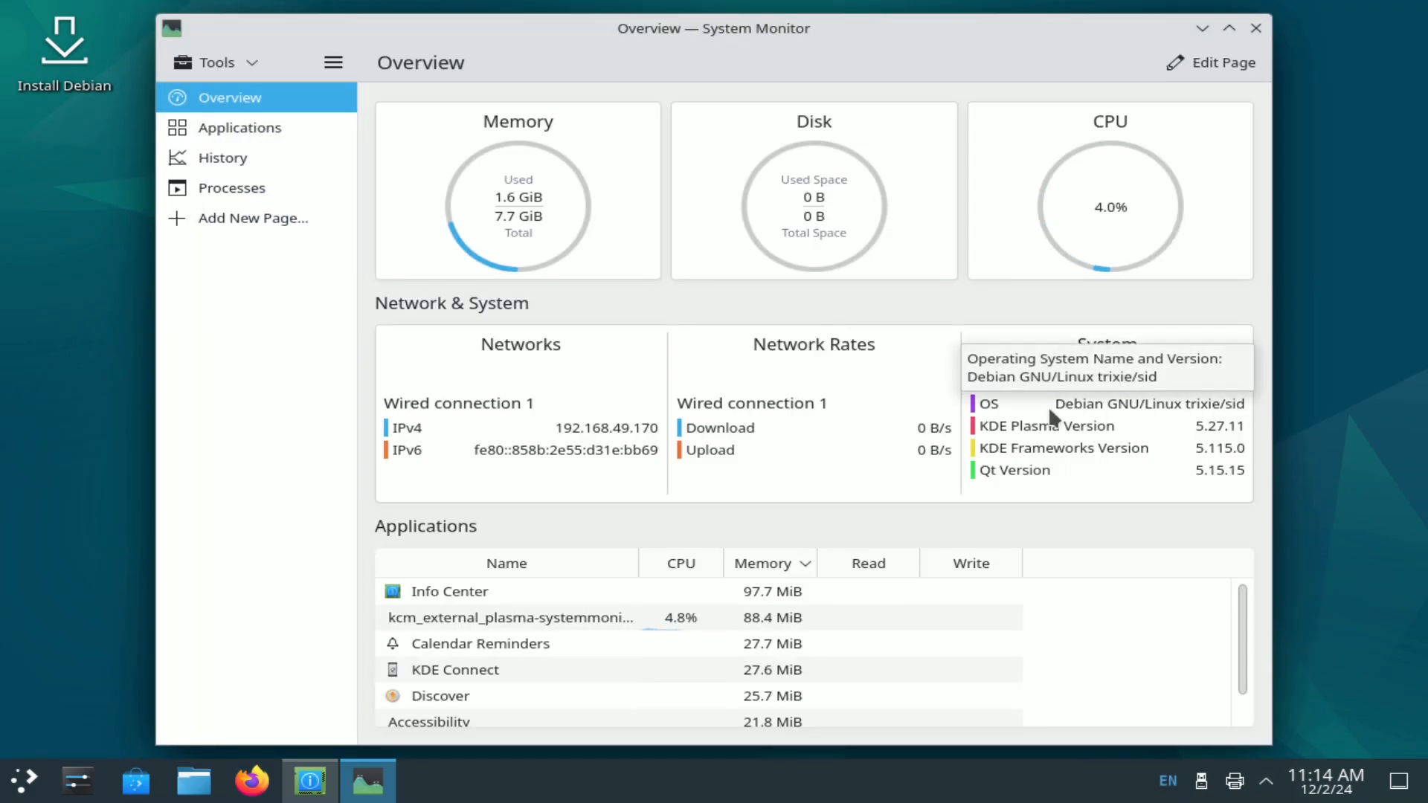
{"action": "left_click", "coordinate": [309, 780]}
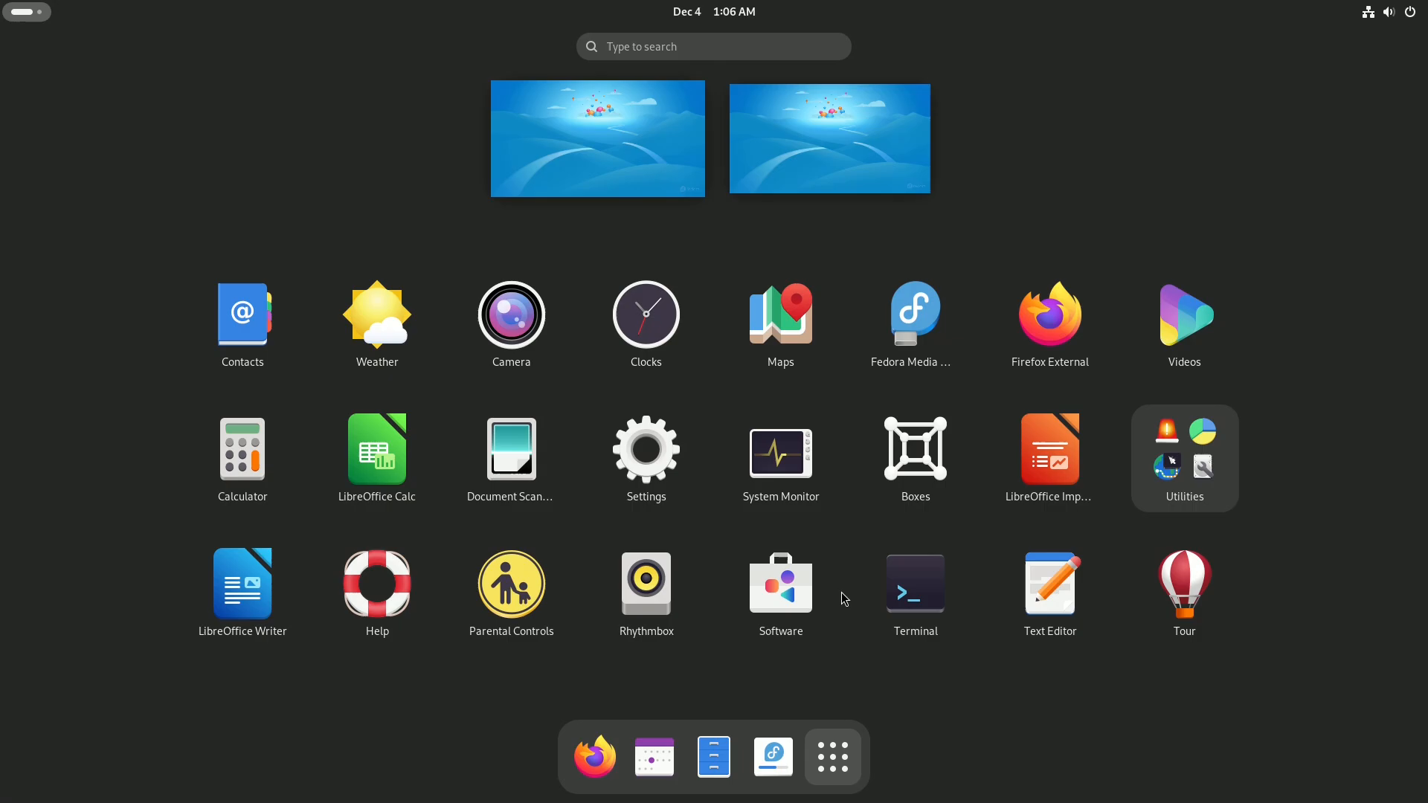
Step: Check Fedora Linux 42's About page, then run fastfetch and inxi -b in Terminal
{"action": "left_click", "coordinate": [644, 449]}
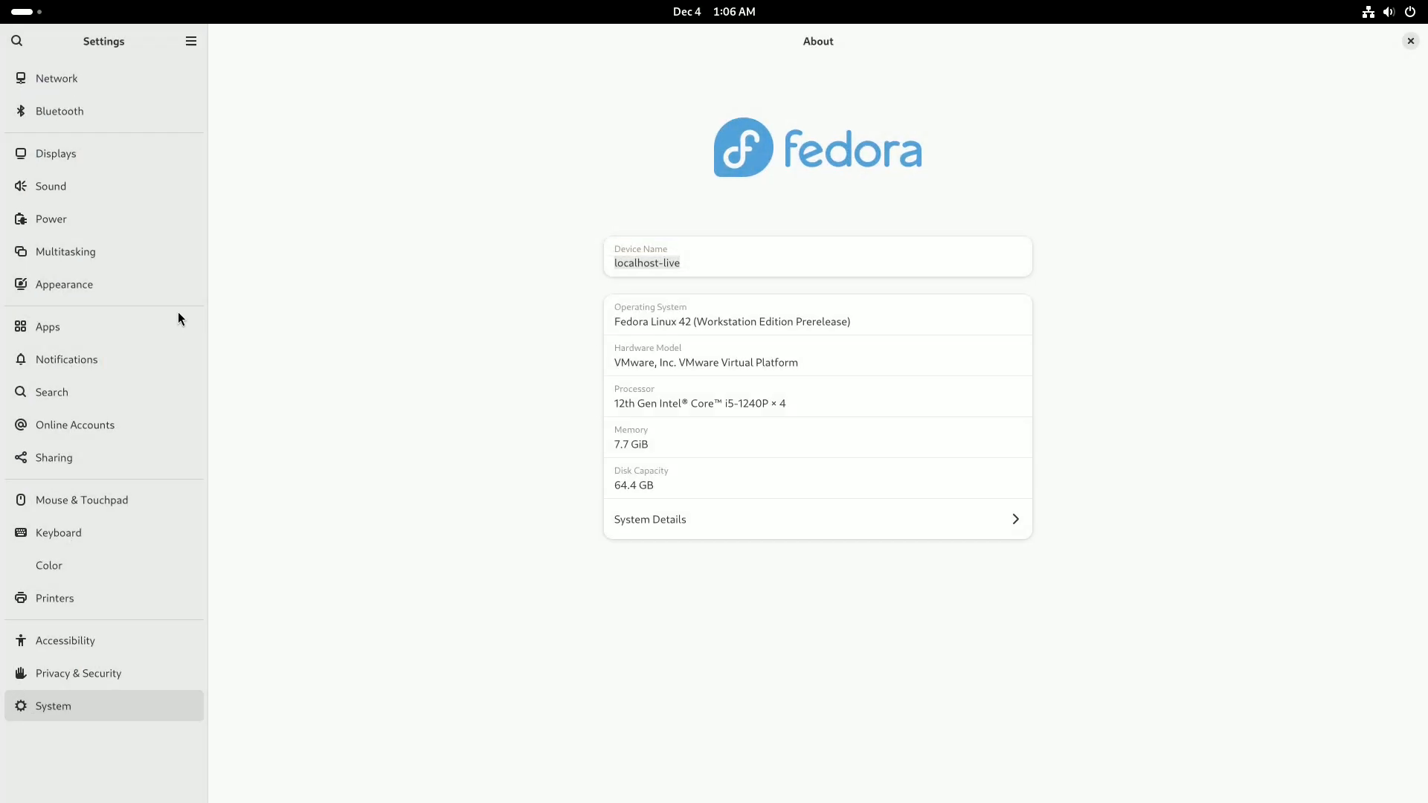
{"action": "left_click", "coordinate": [64, 284]}
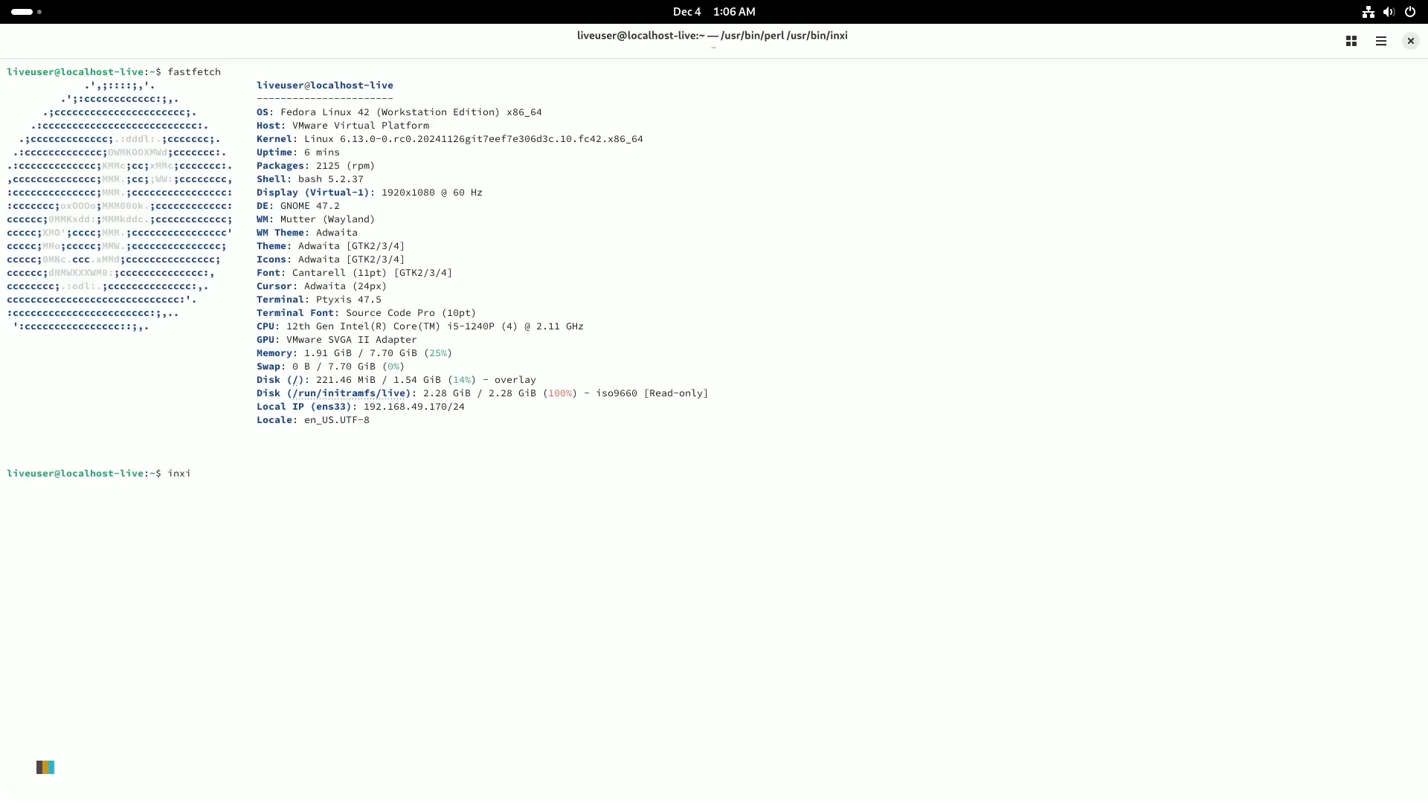
{"action": "type", "text": "inxi -b"}
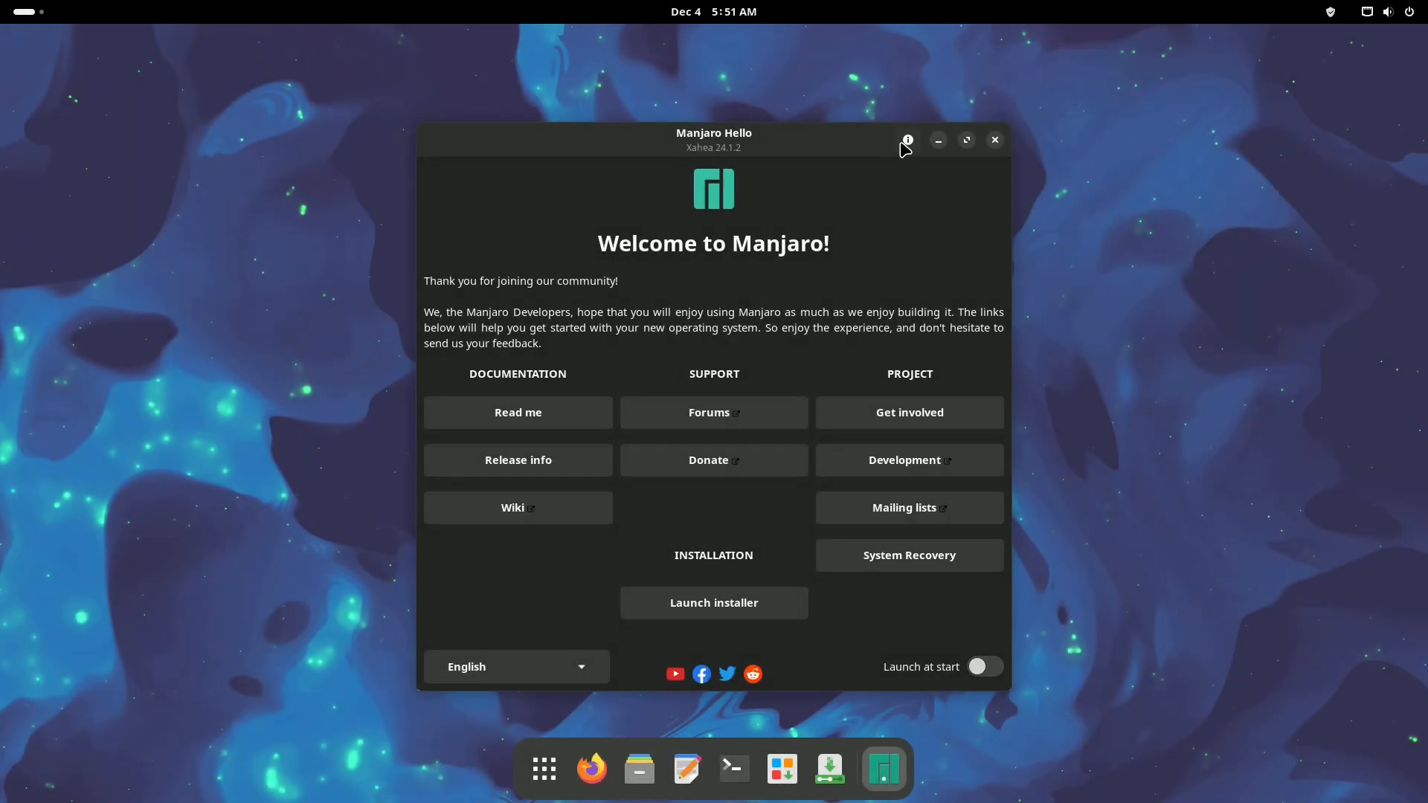
Step: Close Manjaro Hello and bring up a maximised Terminal from the dock
{"action": "left_click", "coordinate": [994, 140]}
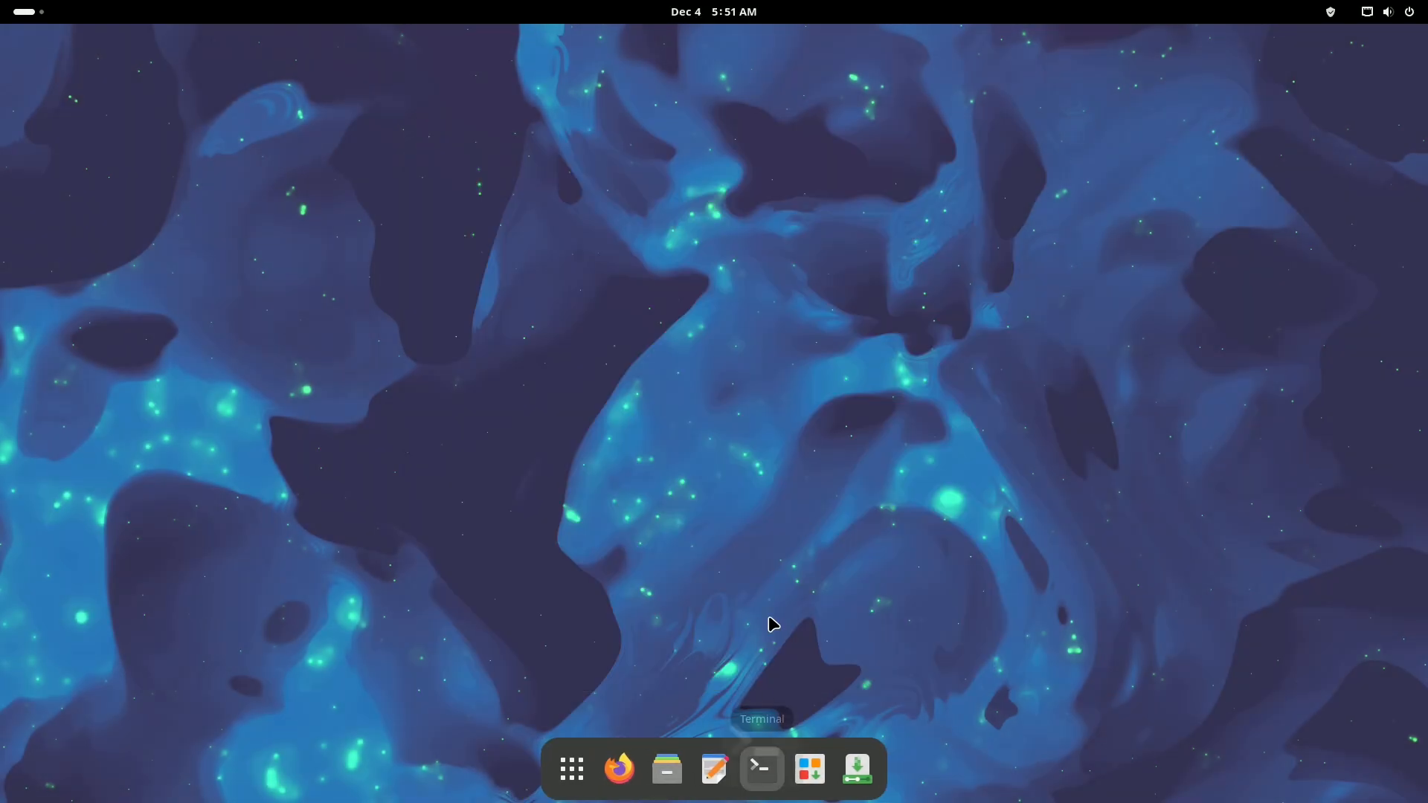
{"action": "left_click", "coordinate": [760, 767]}
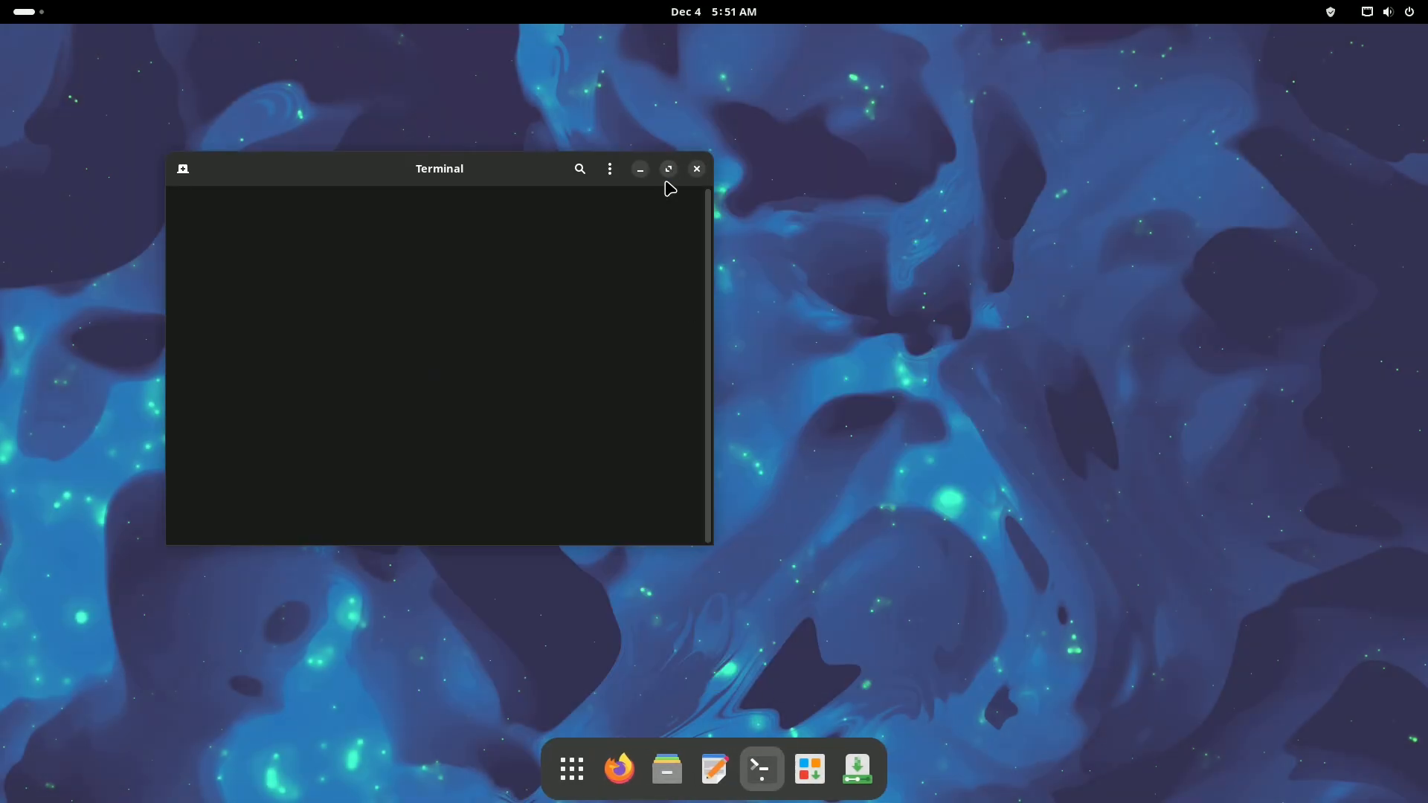
{"action": "left_click", "coordinate": [667, 168]}
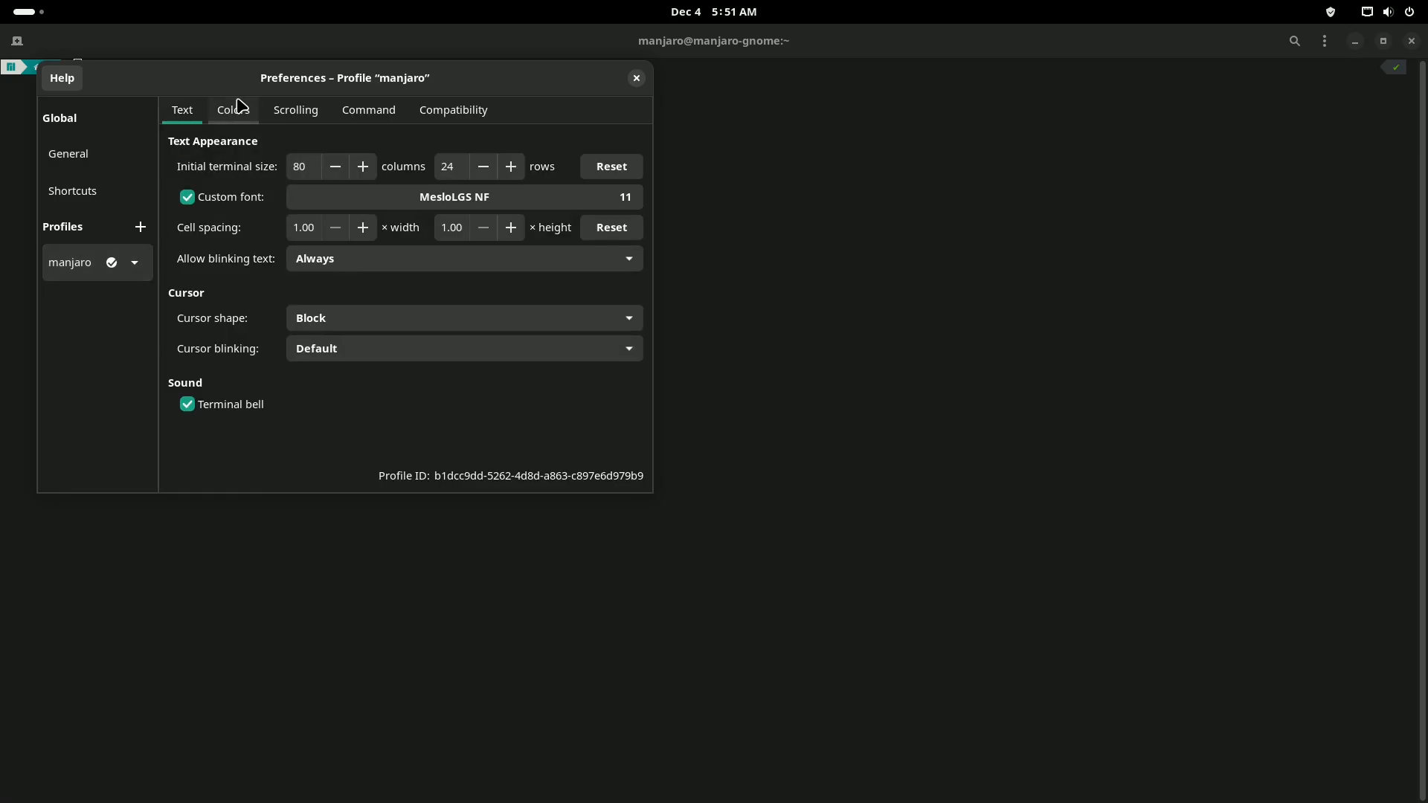
Step: Glance at the terminal profile's Colors preferences, then run inxi -b for a brief summary
{"action": "left_click", "coordinate": [233, 108]}
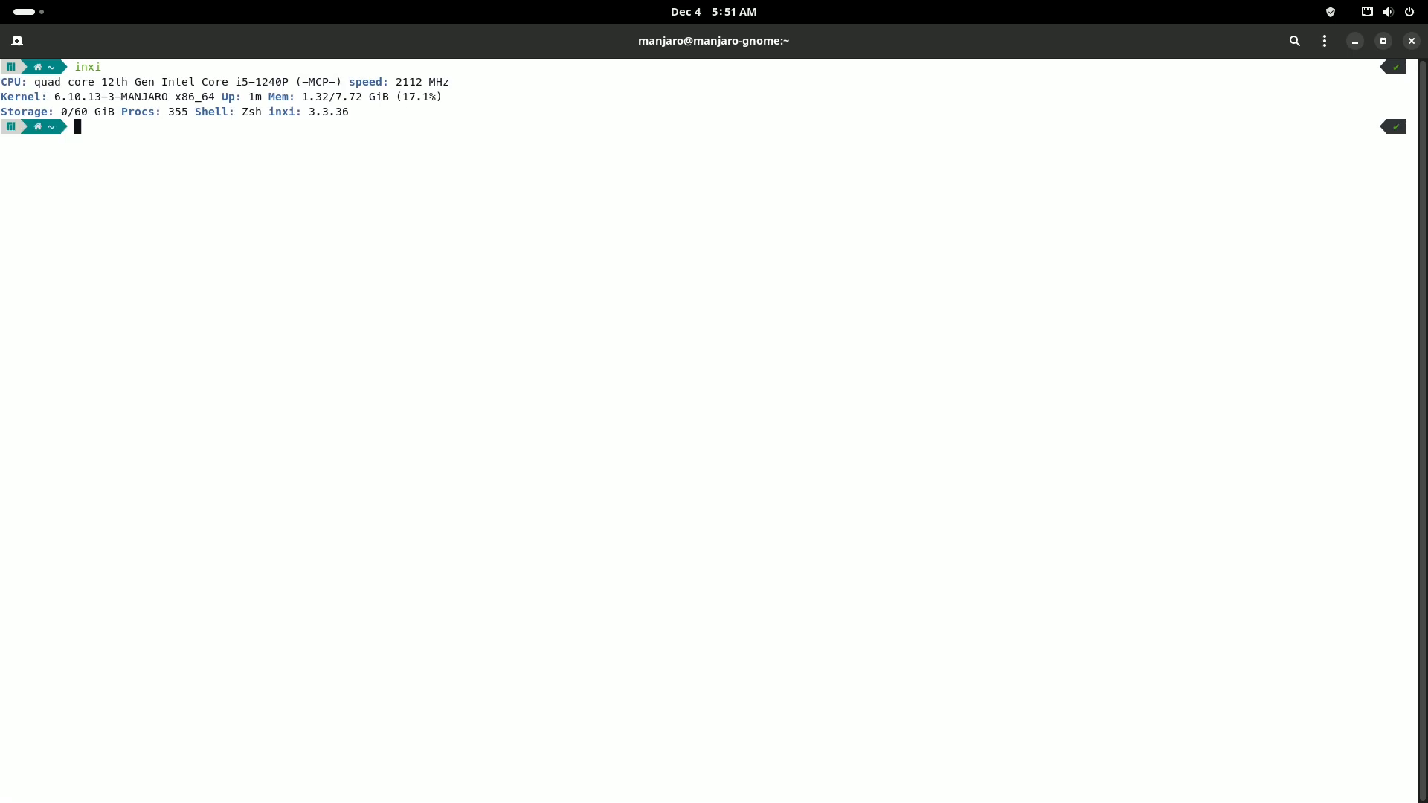
{"action": "type", "text": "inxi -b"}
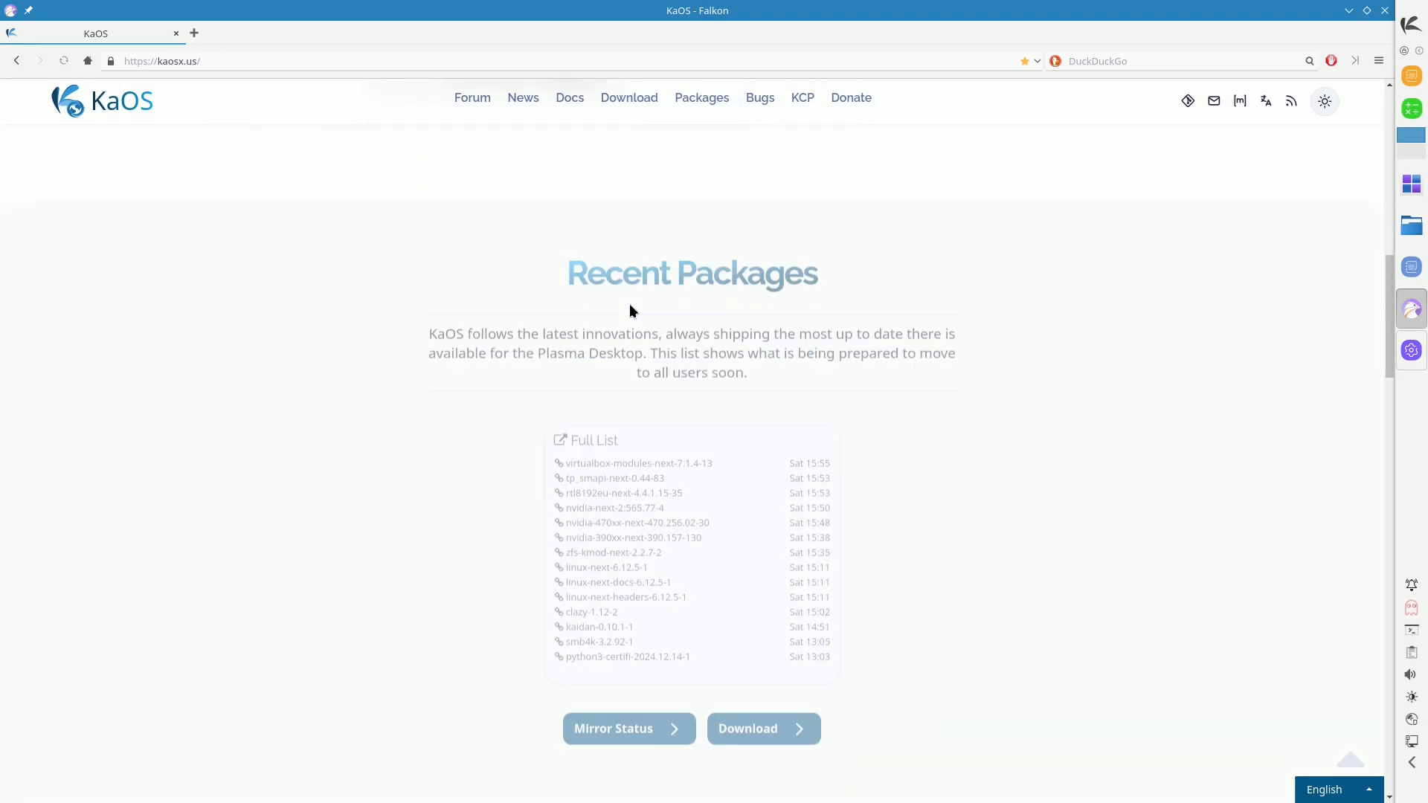
Step: Browse kaosx.us recent packages and scroll the Wallpaper choices in System Settings
{"action": "left_click", "coordinate": [627, 98]}
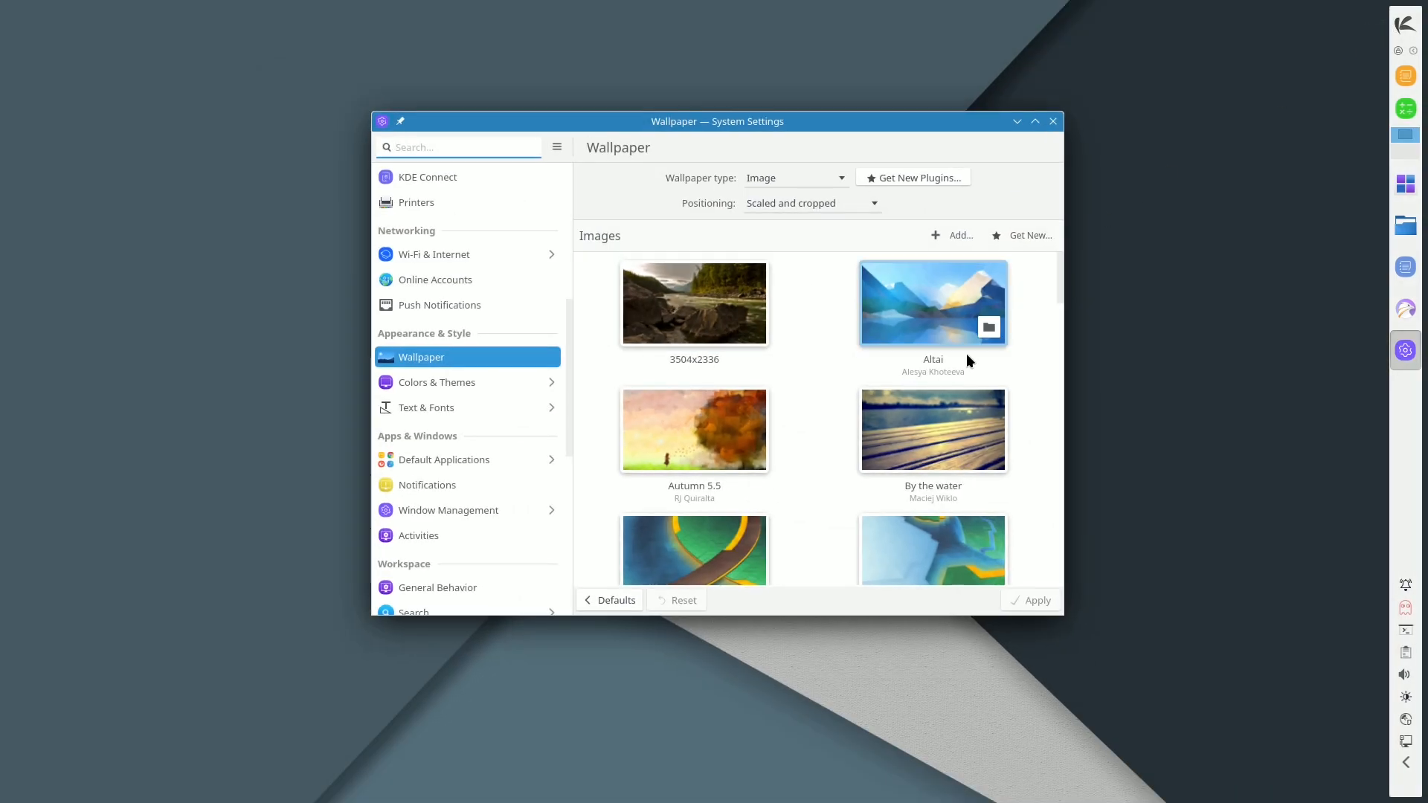
{"action": "scroll", "scroll_direction": "down", "scroll_amount": 3}
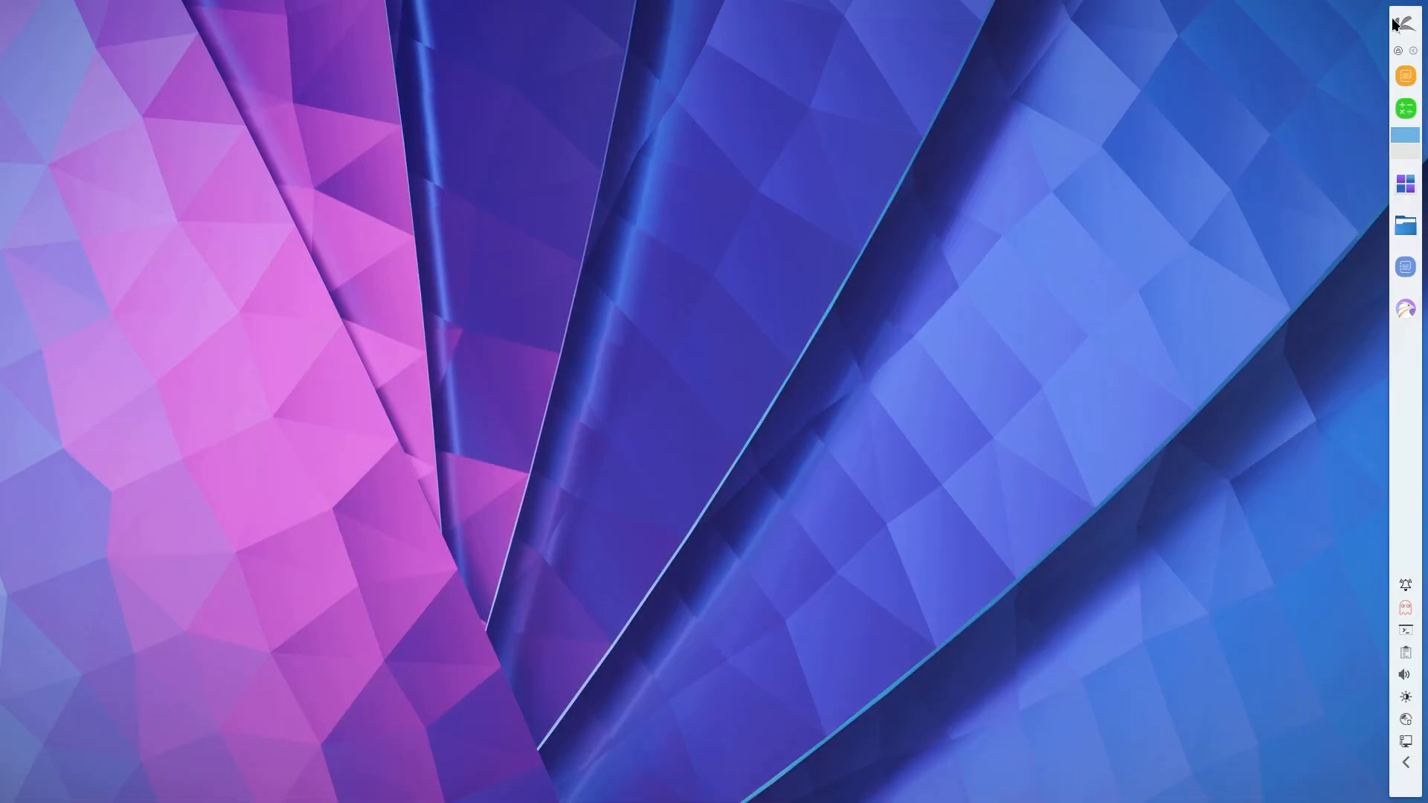
{"action": "left_click", "coordinate": [1403, 24]}
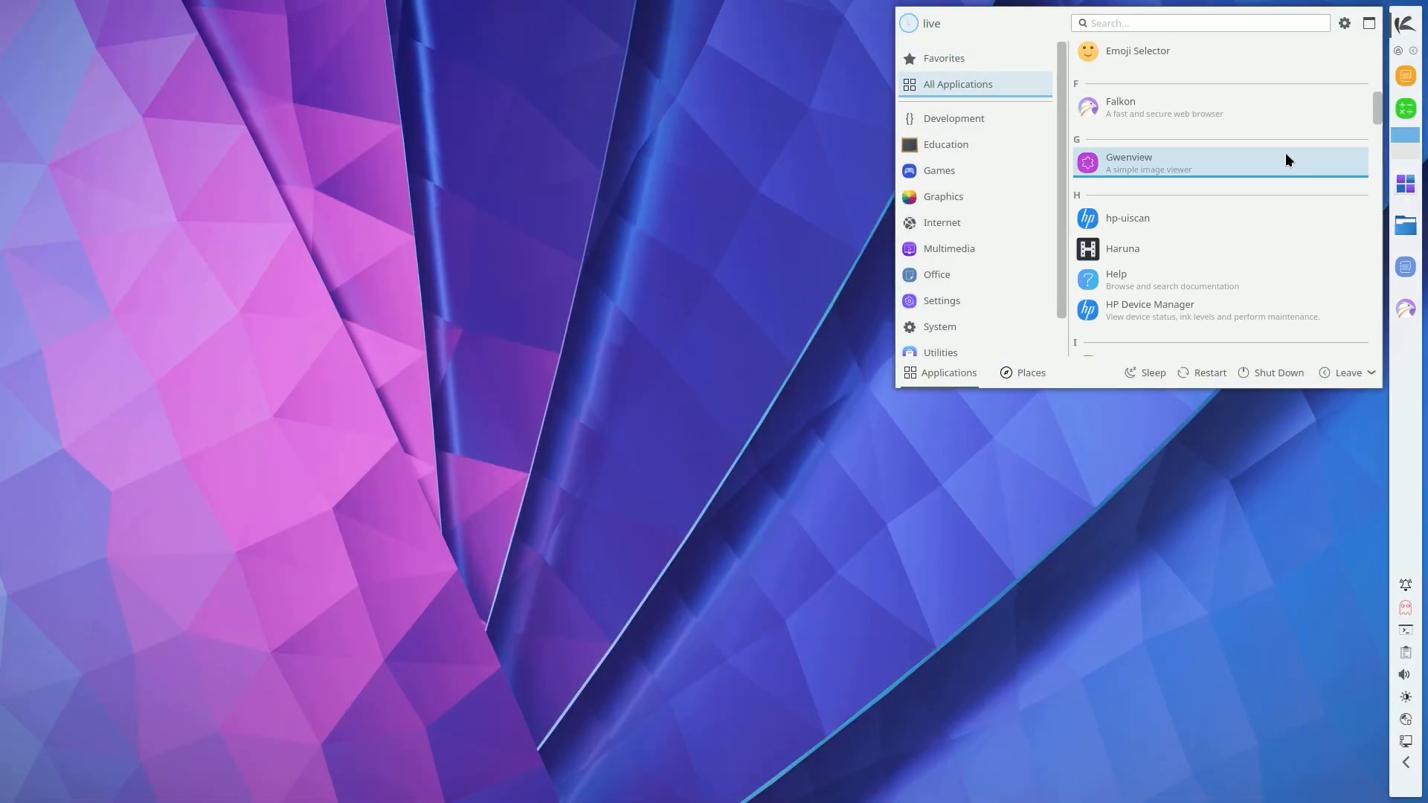
{"action": "scroll", "scroll_direction": "down", "scroll_amount": 3}
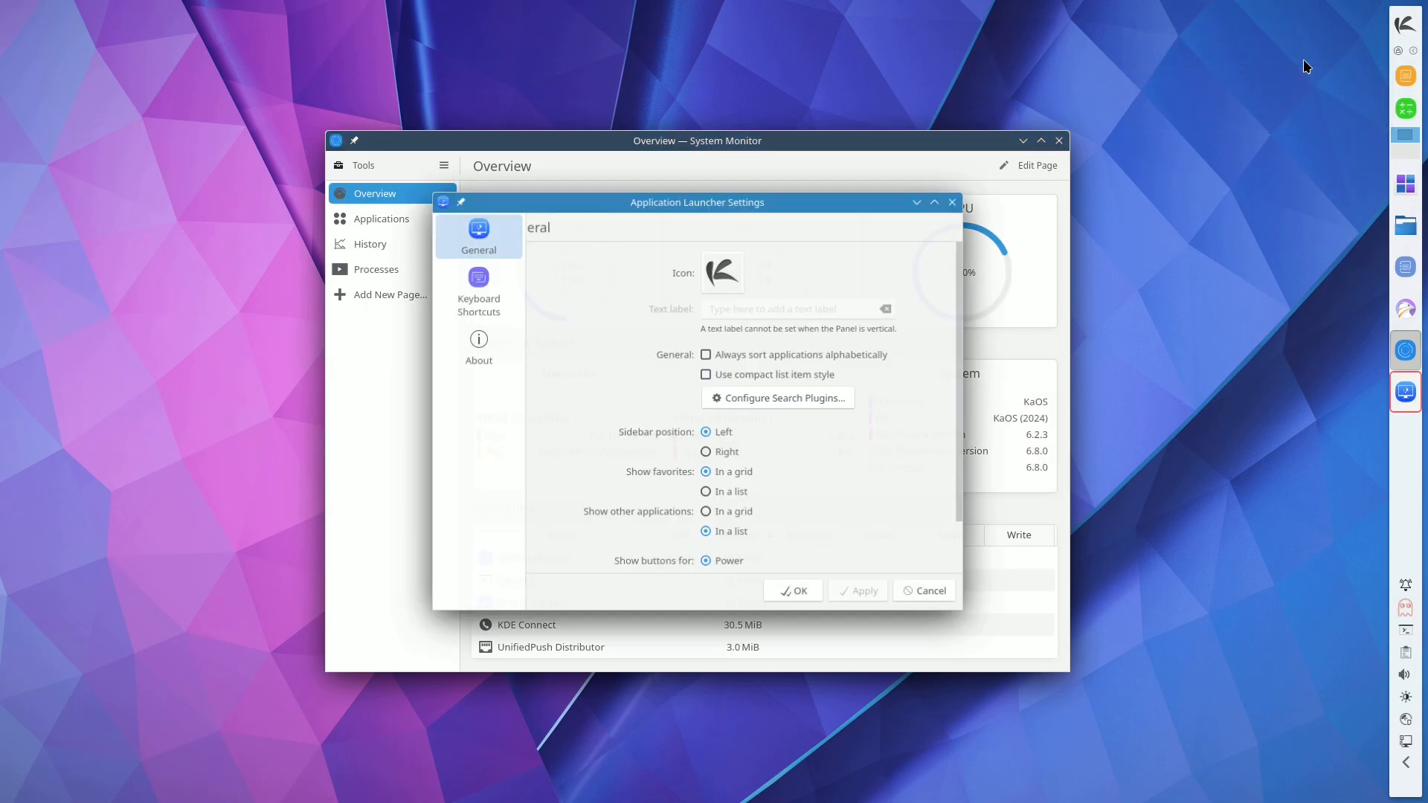
{"action": "left_click", "coordinate": [922, 590]}
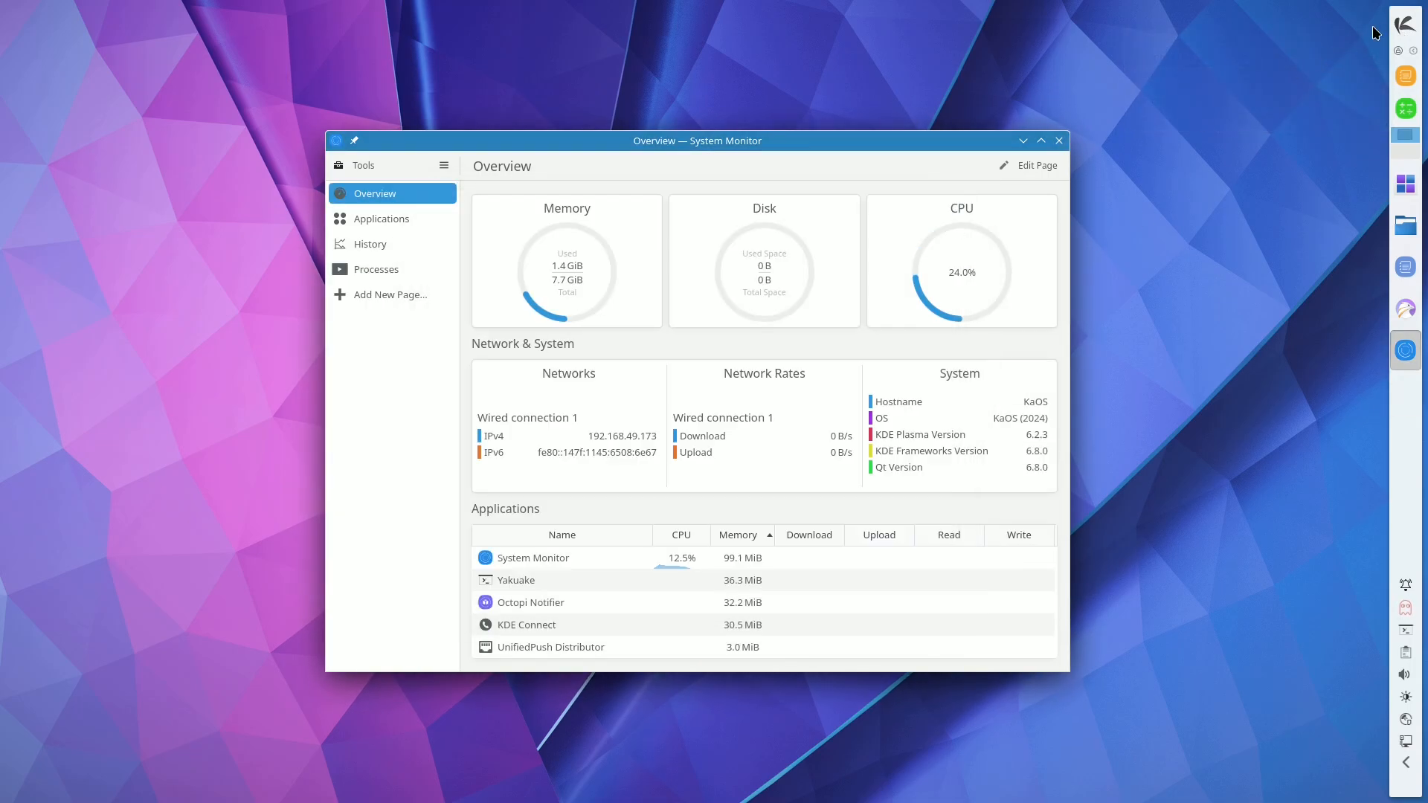
{"action": "left_click", "coordinate": [1057, 140]}
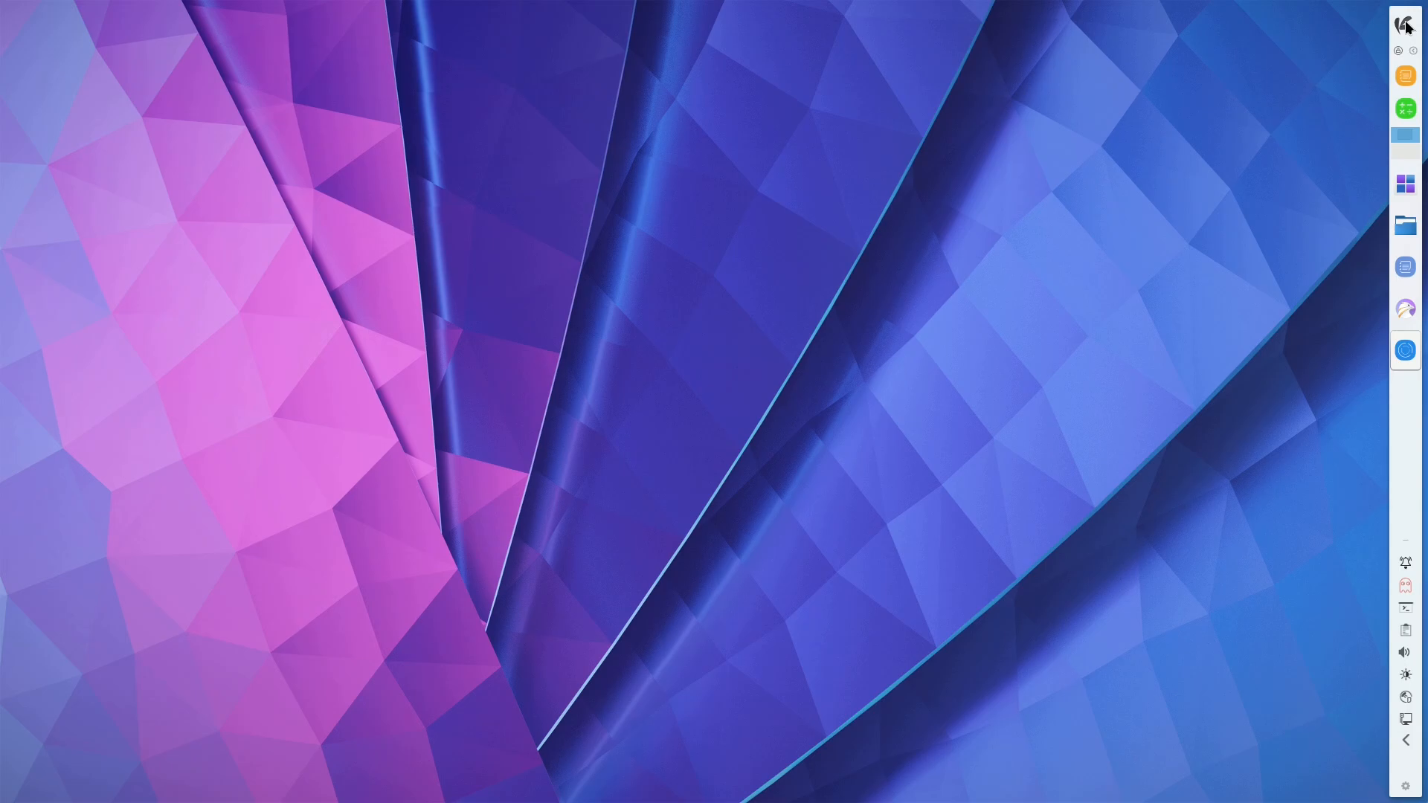